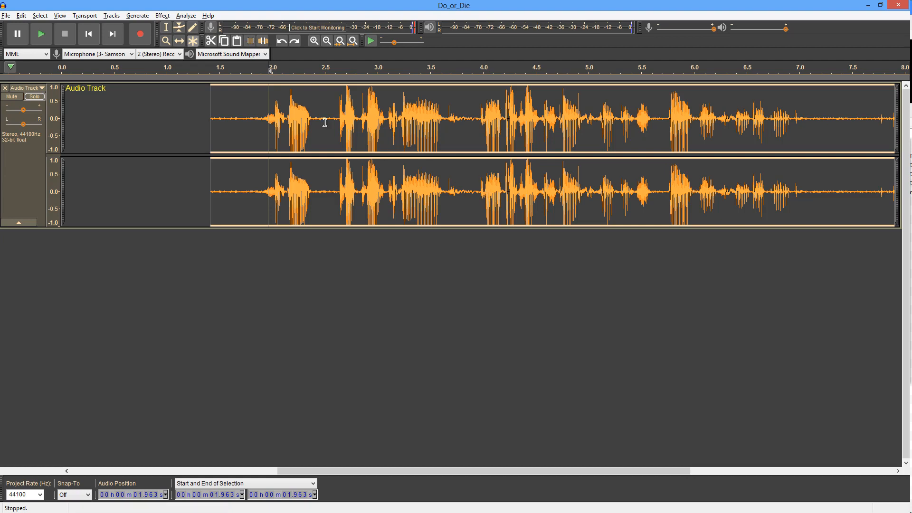
- Turn on Show Clipping in the View menu so clipped peaks are marked red
click(59, 15)
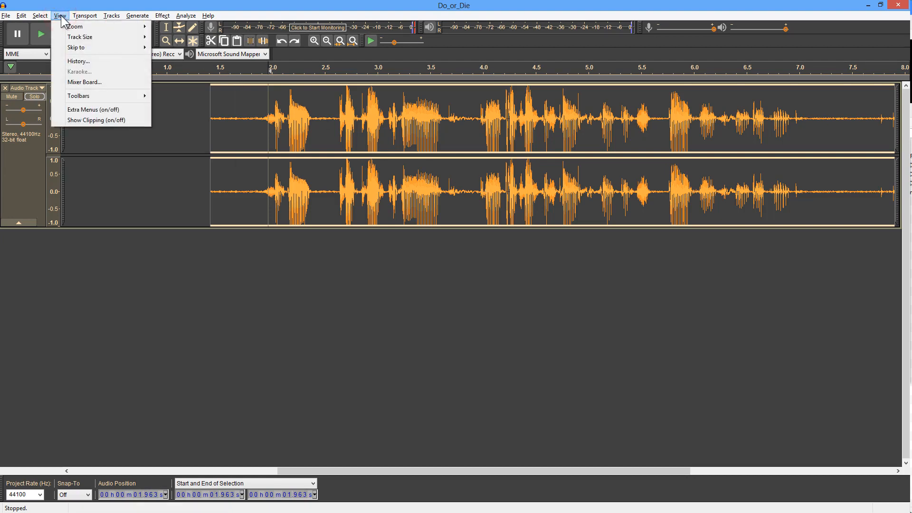
click(96, 120)
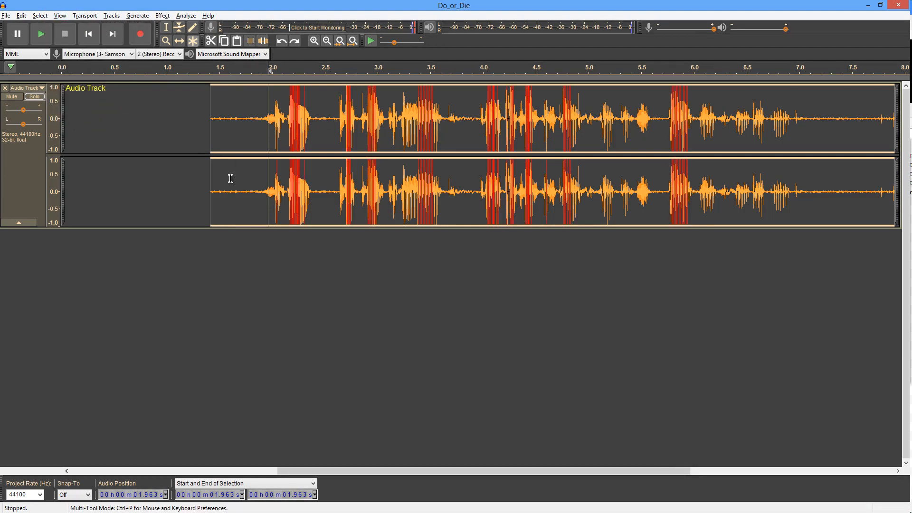
mouse_move(449, 128)
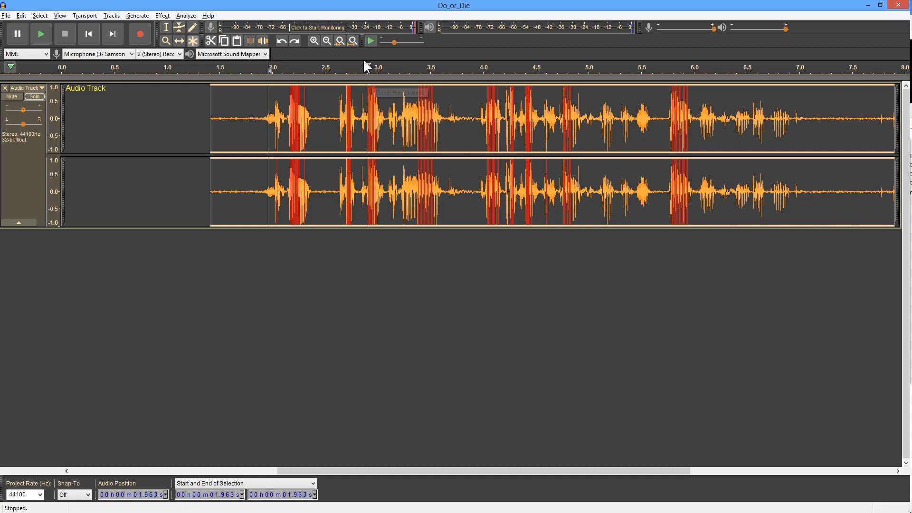
- Zoom out and set the Do_or_Die track's waveform colour to green
click(326, 41)
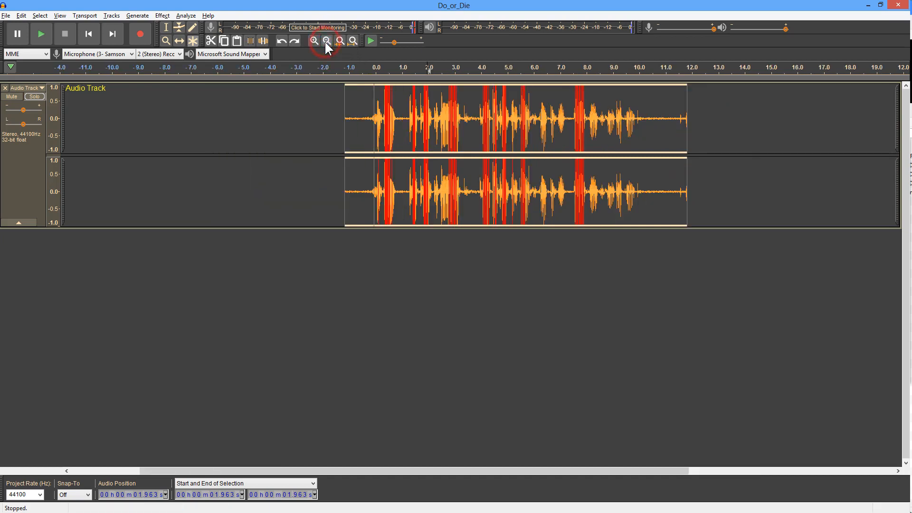
click(314, 40)
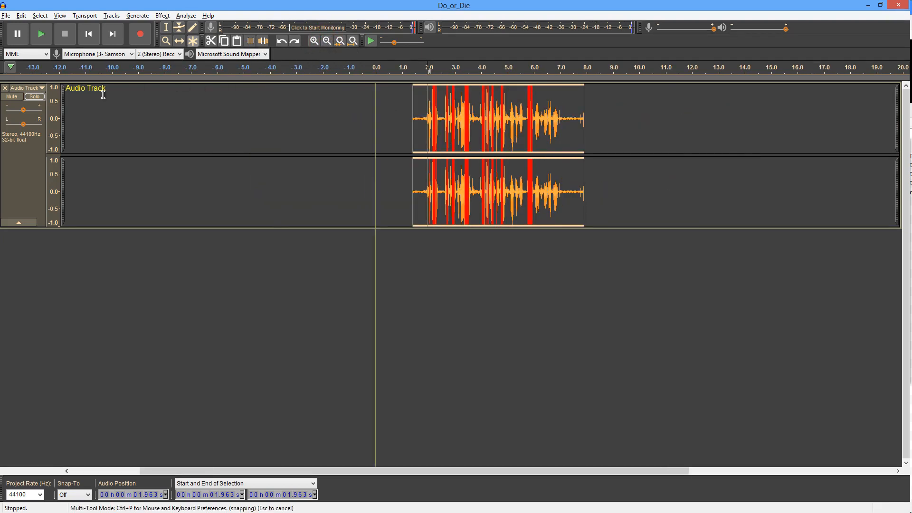
click(26, 88)
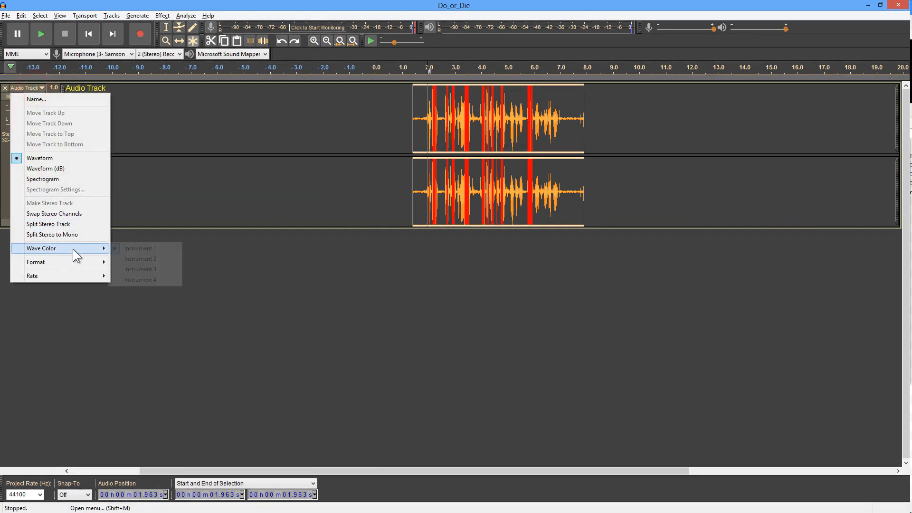
click(139, 258)
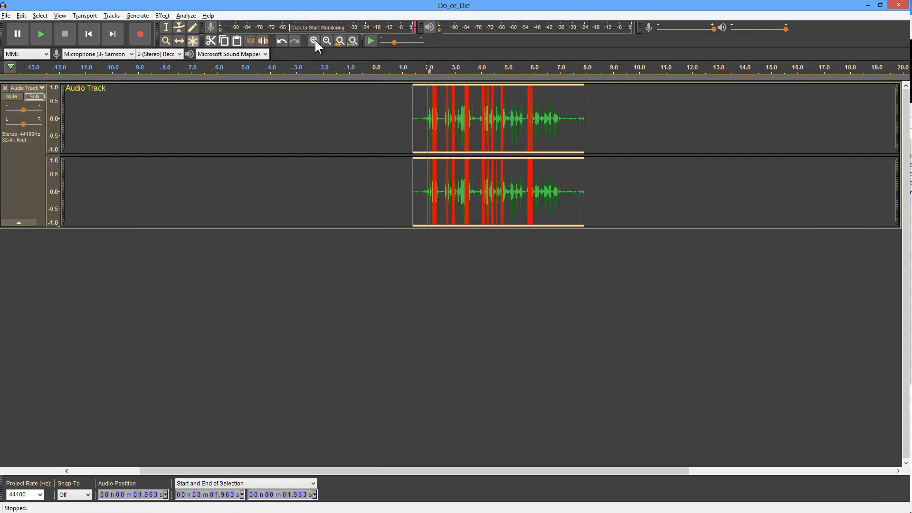
- Fit the recording in view and select the clipped burst near 3.4–3.5 seconds
click(313, 40)
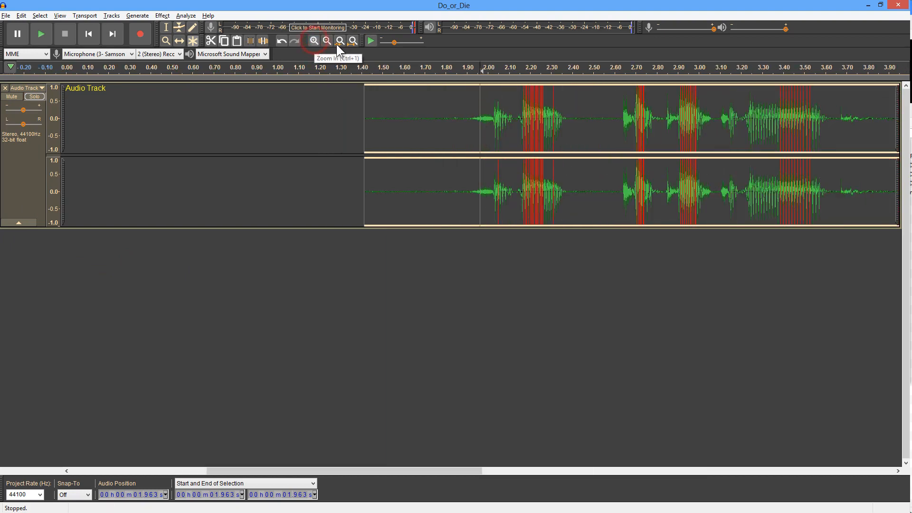
click(326, 41)
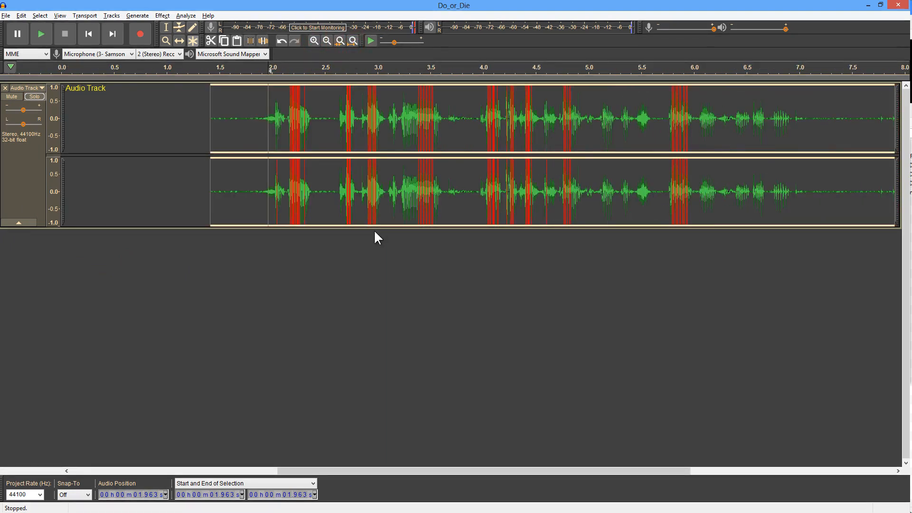
click(433, 124)
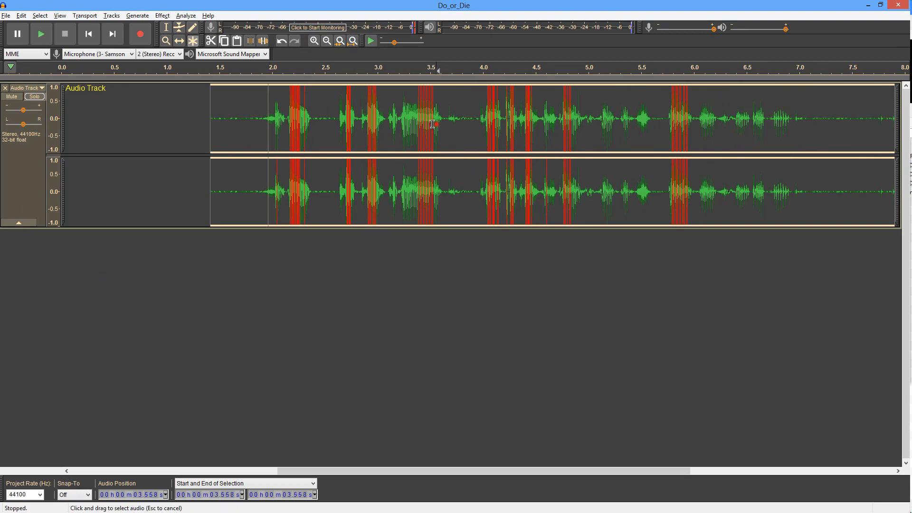
click(340, 41)
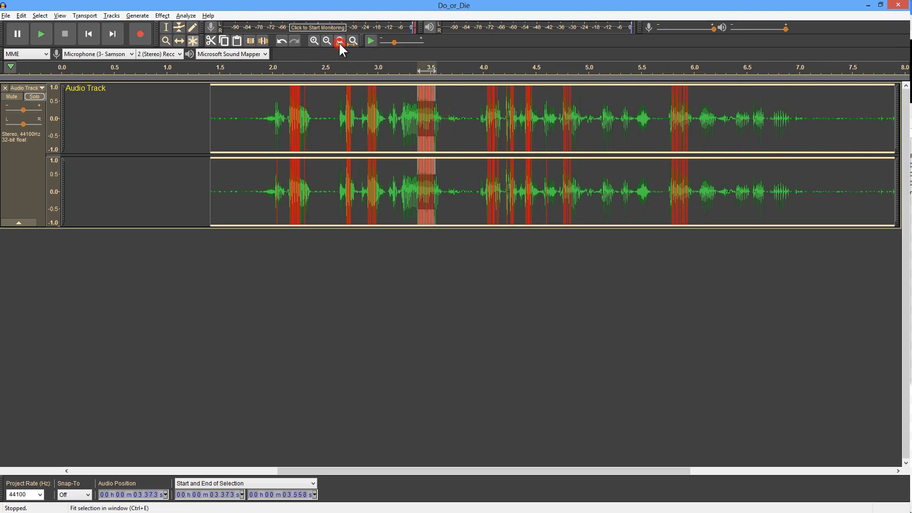
click(340, 41)
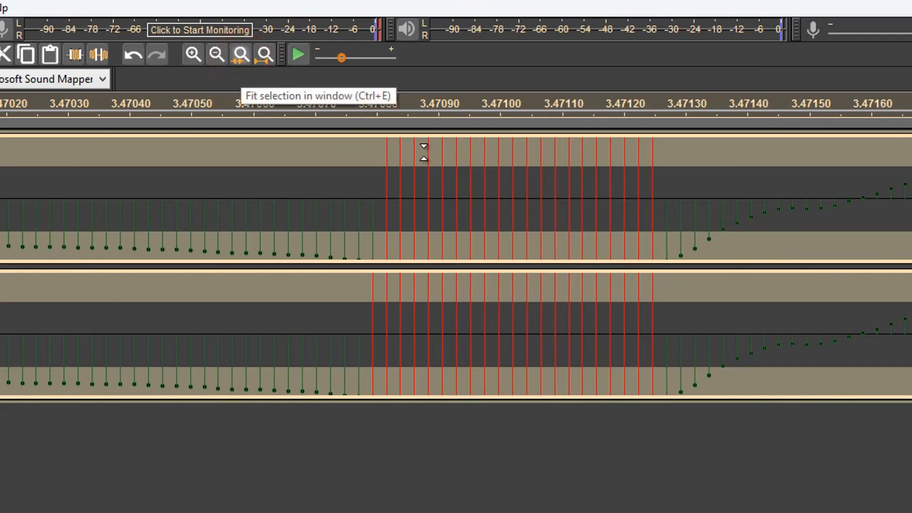
mouse_move(369, 224)
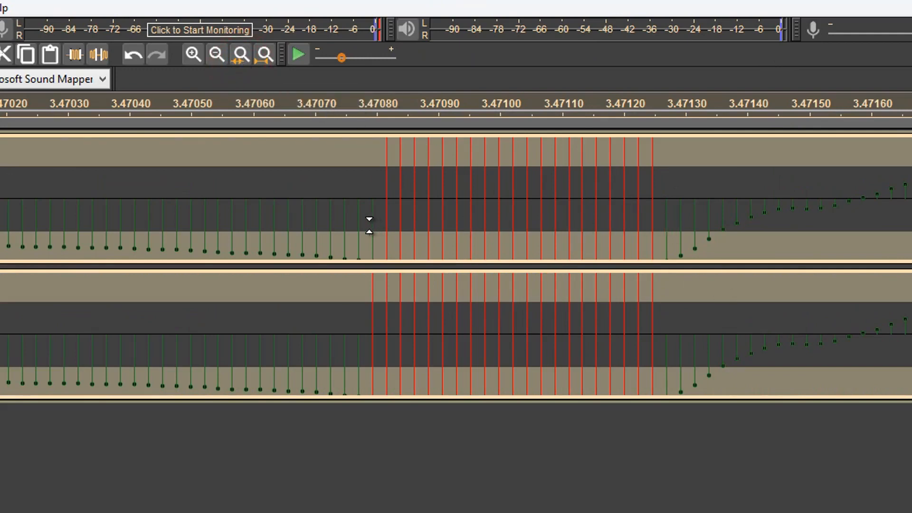
mouse_move(764, 214)
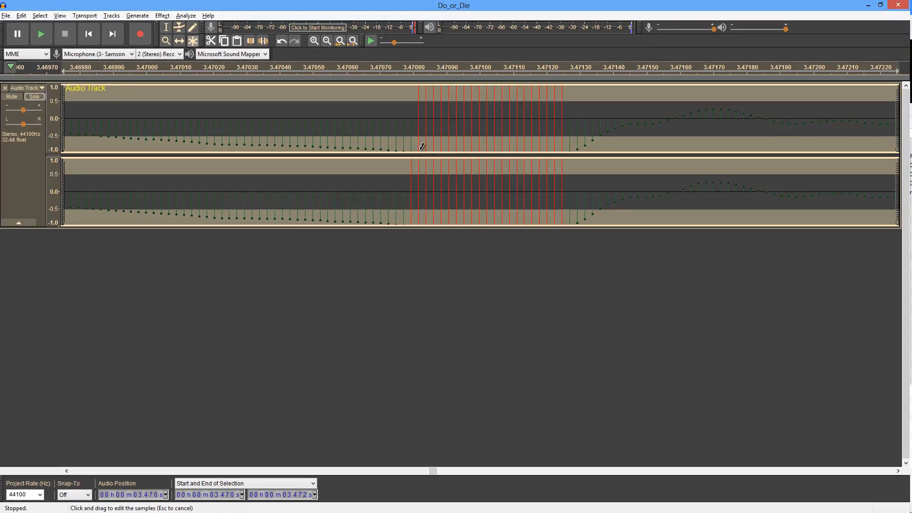
mouse_move(562, 143)
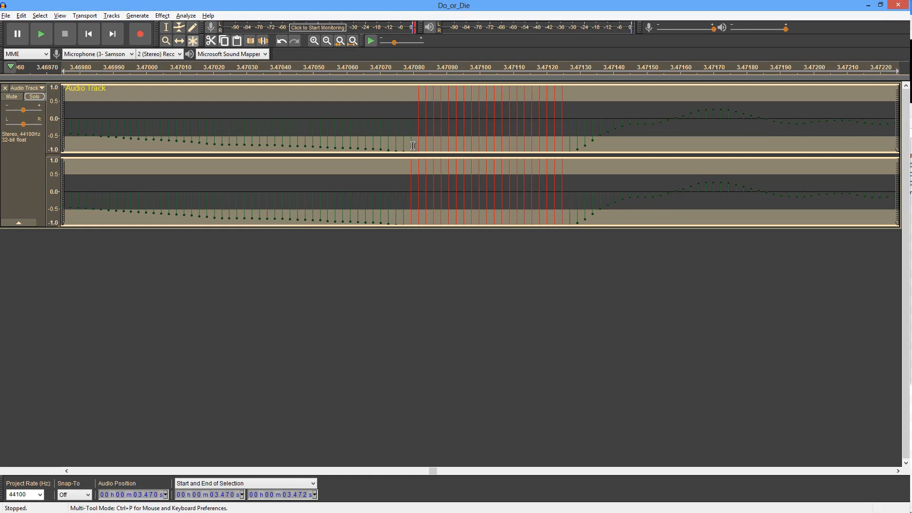
mouse_move(443, 139)
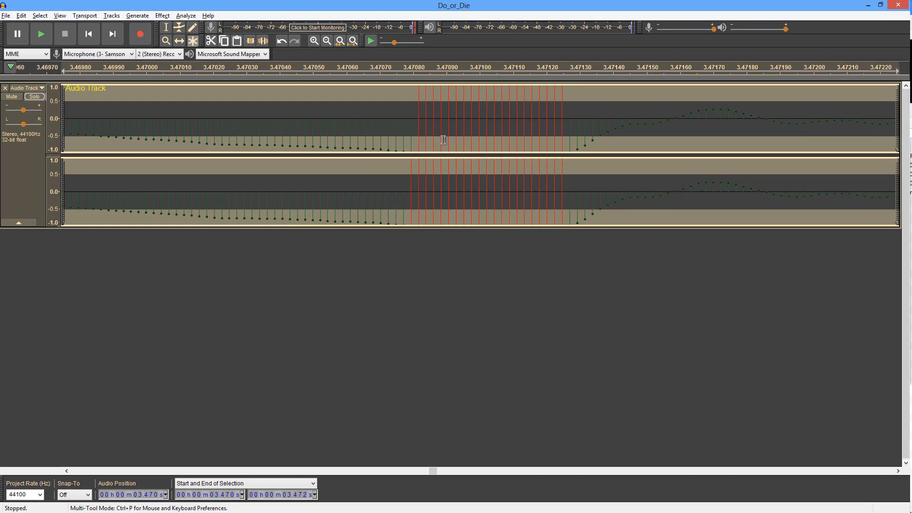
mouse_move(532, 155)
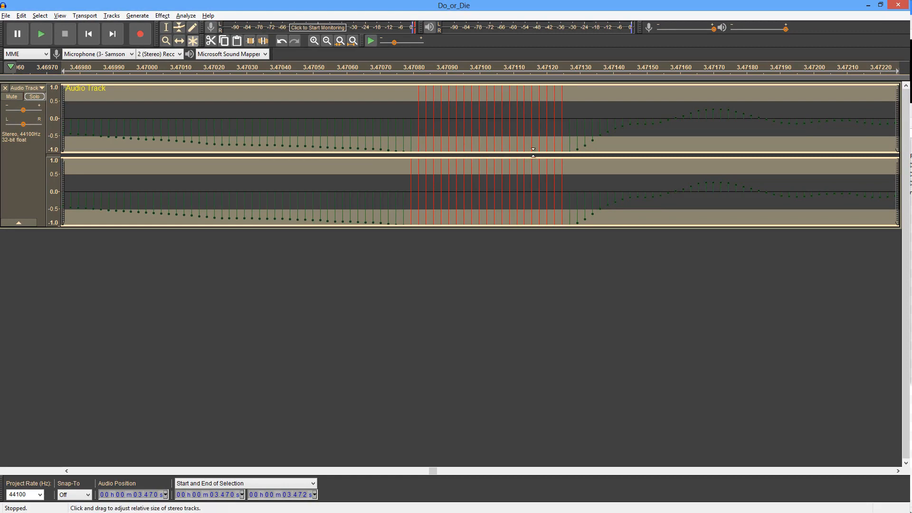
mouse_move(417, 150)
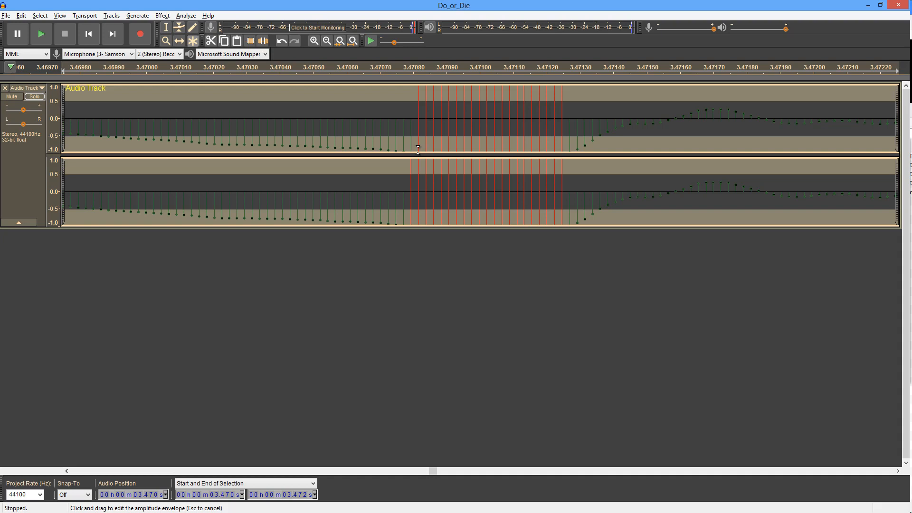
mouse_move(561, 140)
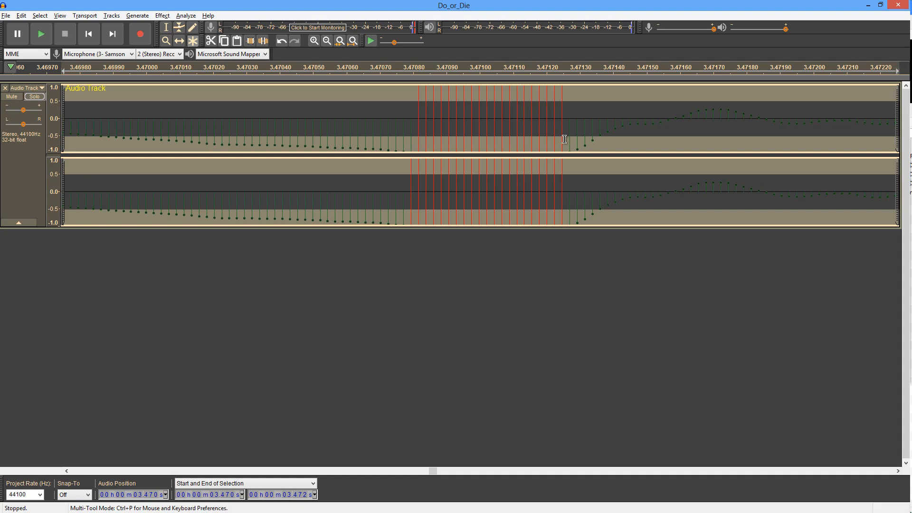
mouse_move(448, 132)
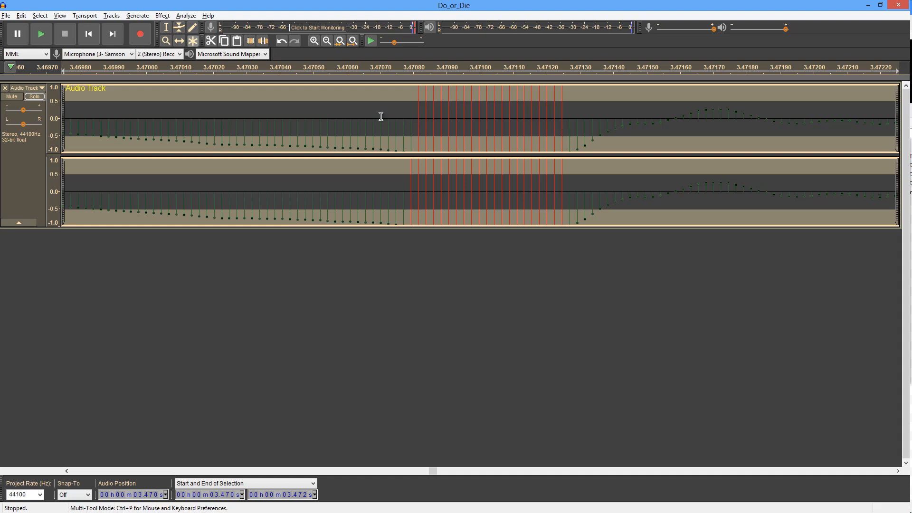
click(353, 41)
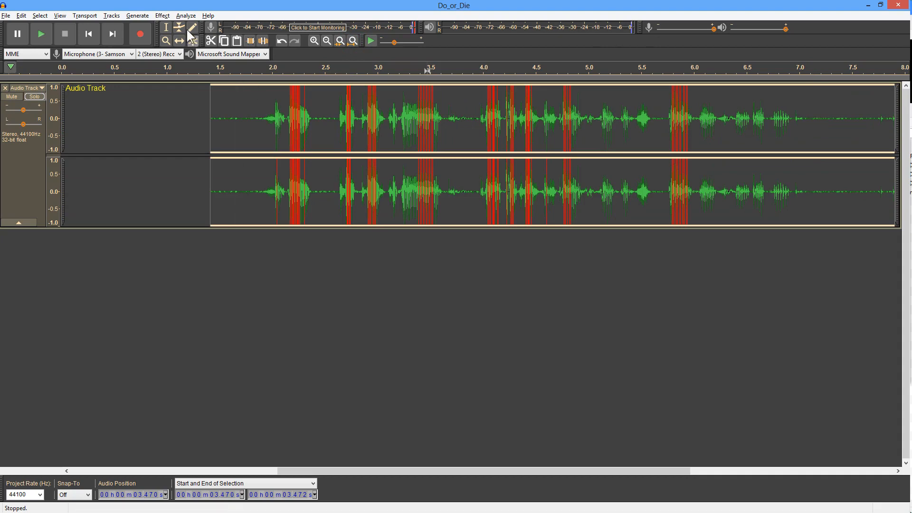
- Open Clip Fix from the Effect menu for the 1.4–7.9 second selection
click(161, 15)
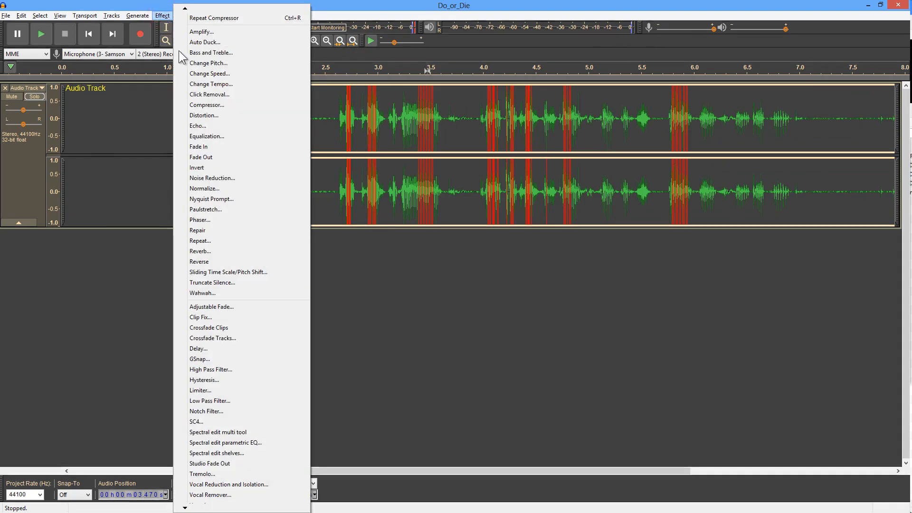
mouse_move(212, 115)
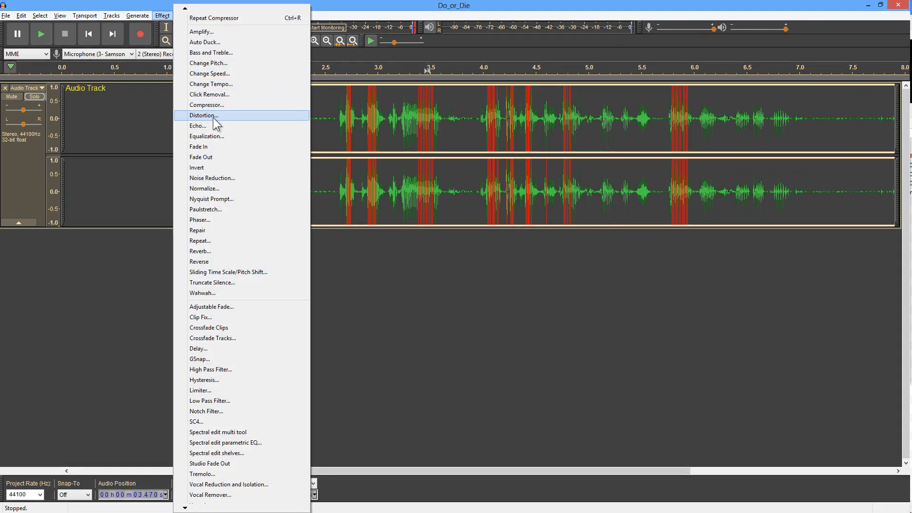
mouse_move(241, 122)
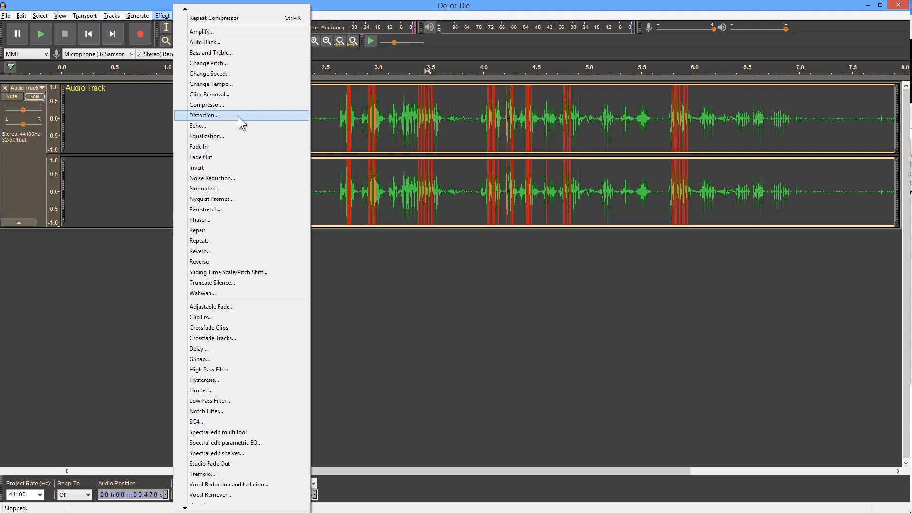
mouse_move(274, 122)
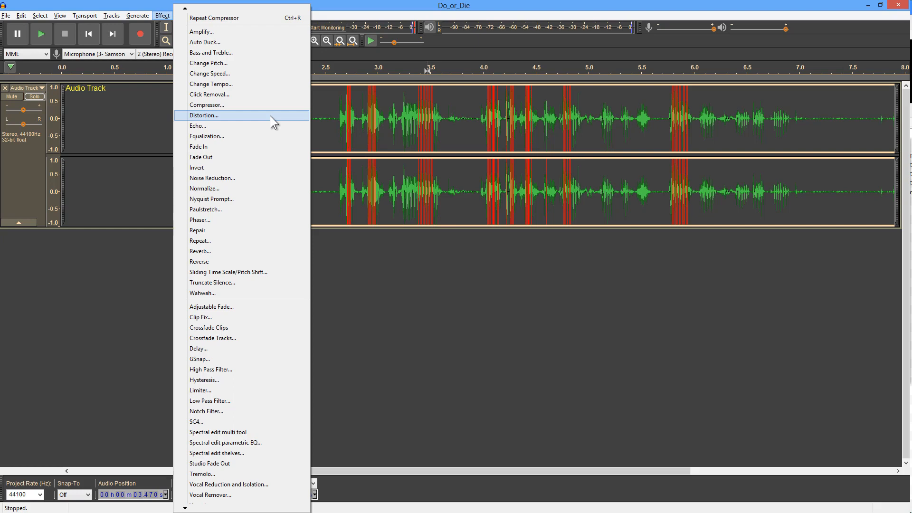
mouse_move(225, 317)
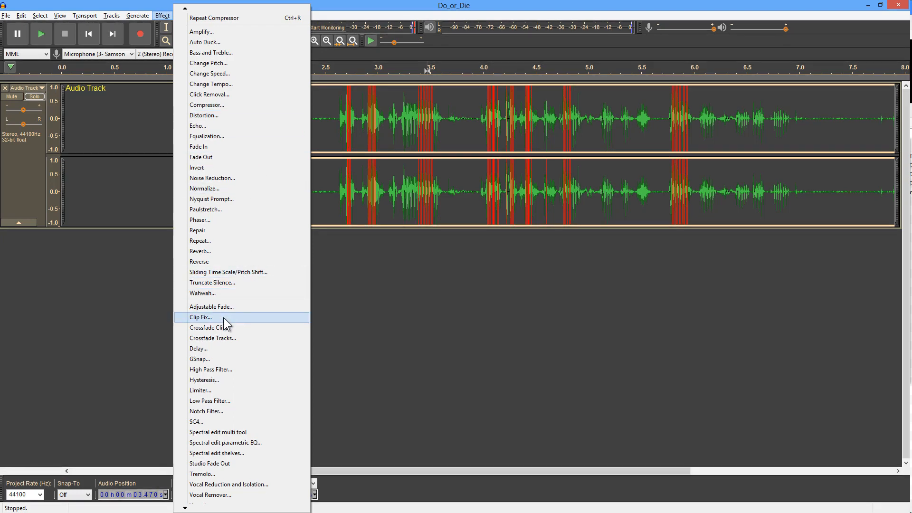
mouse_move(185, 251)
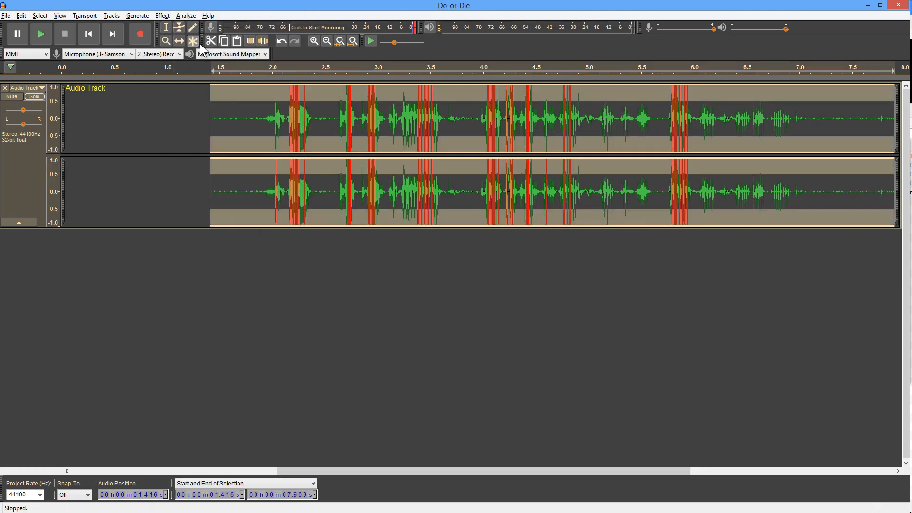
click(162, 16)
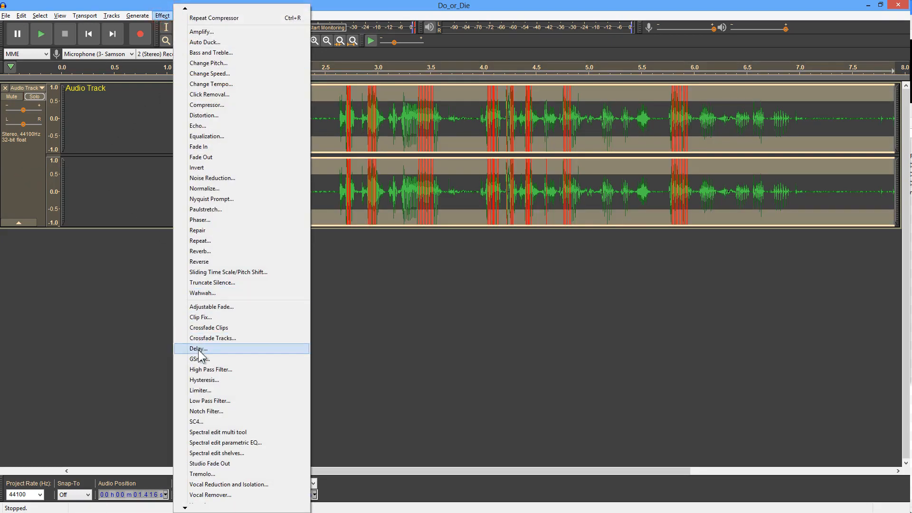
click(200, 317)
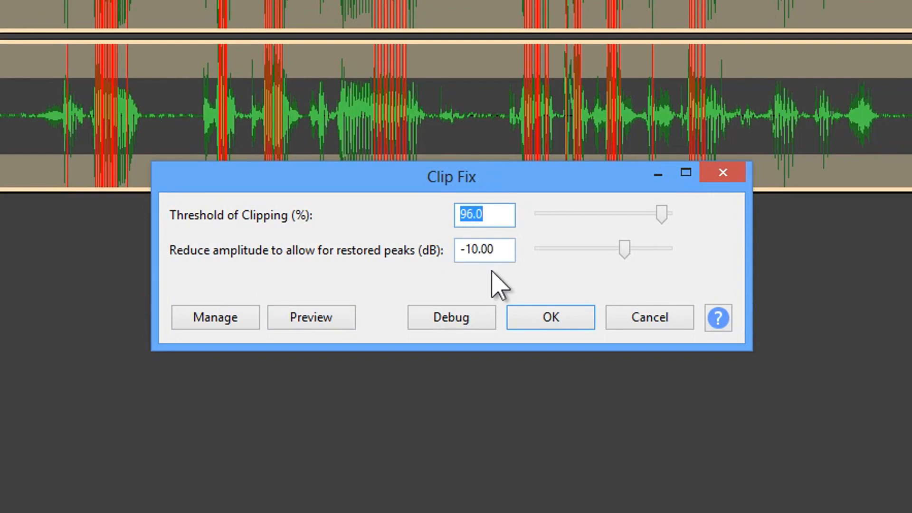
mouse_move(493, 217)
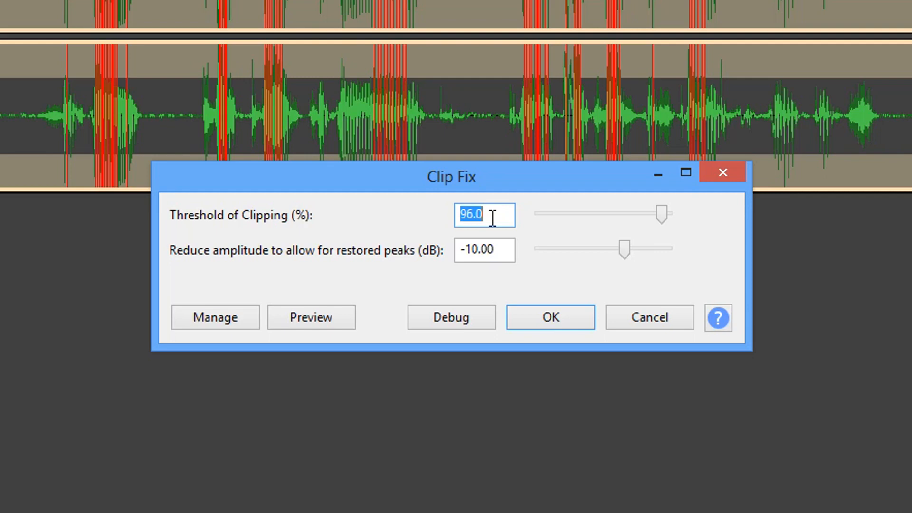
mouse_move(297, 259)
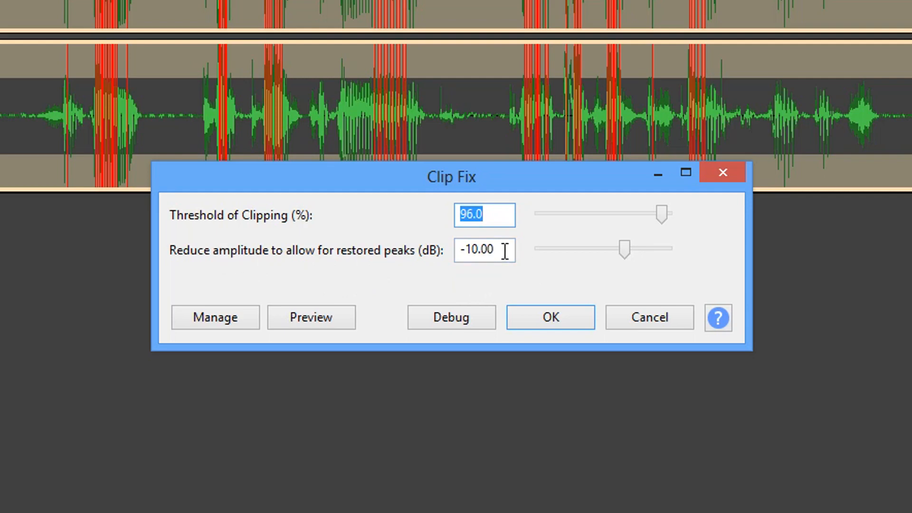
mouse_move(443, 274)
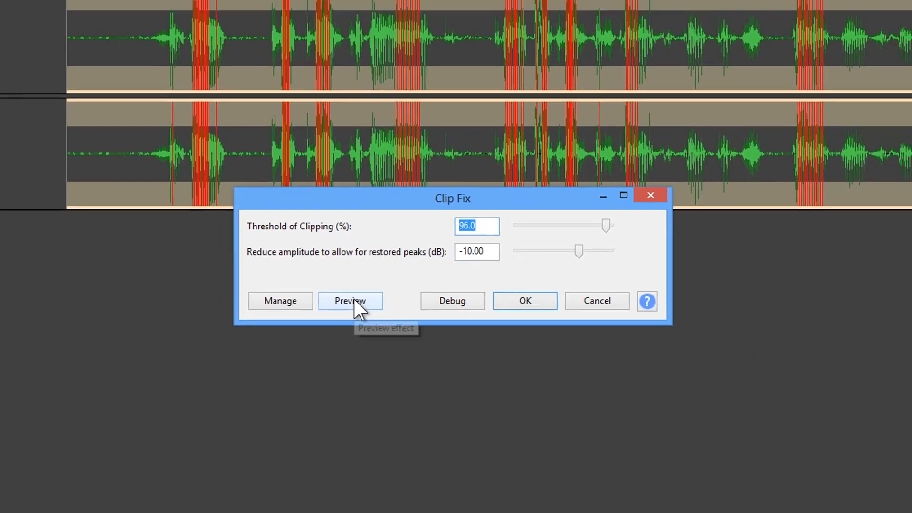
- Preview the Clip Fix repair, cancel it, then play and stop the selected audio
click(350, 300)
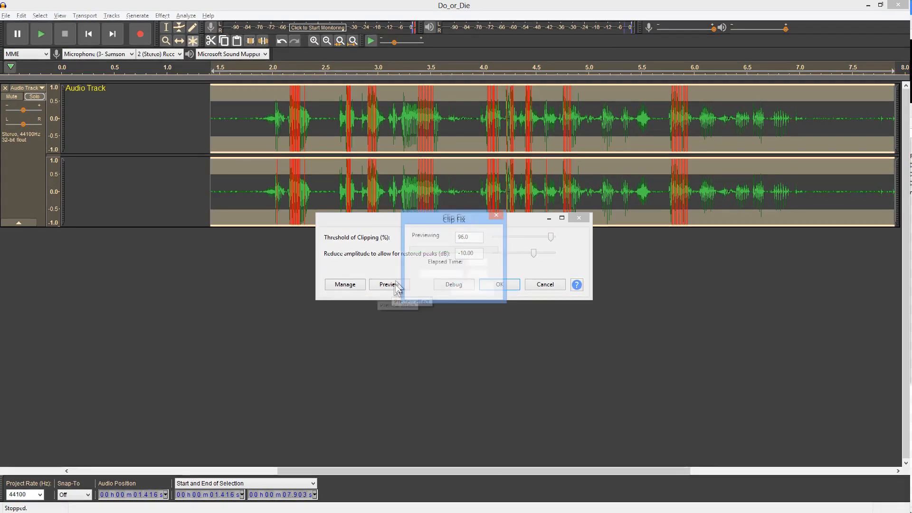
click(388, 285)
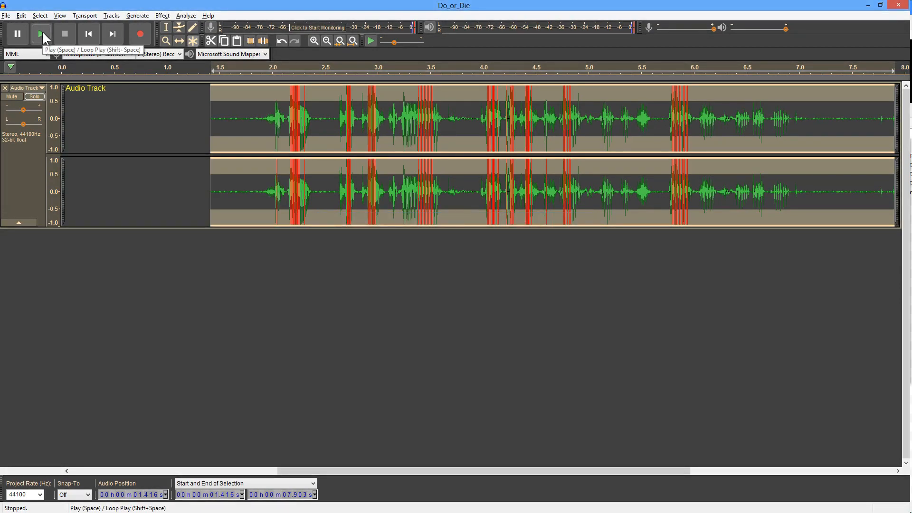
click(41, 34)
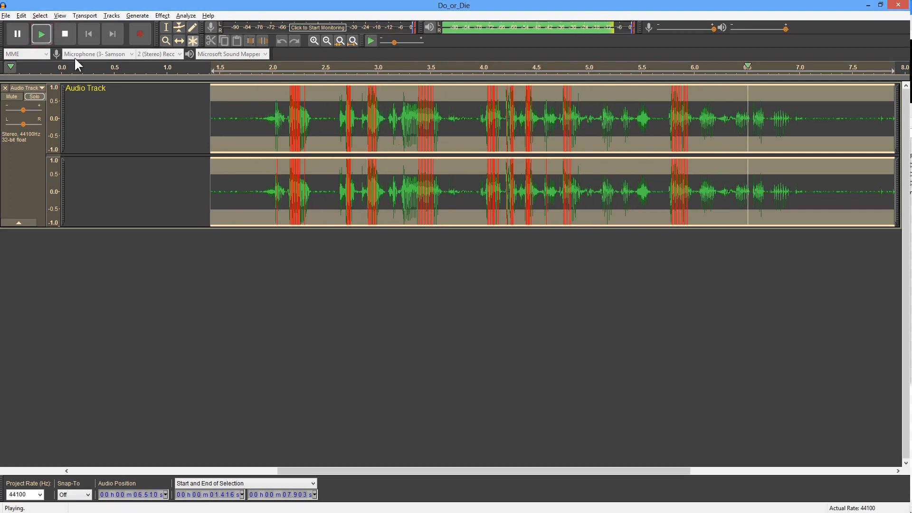
click(65, 33)
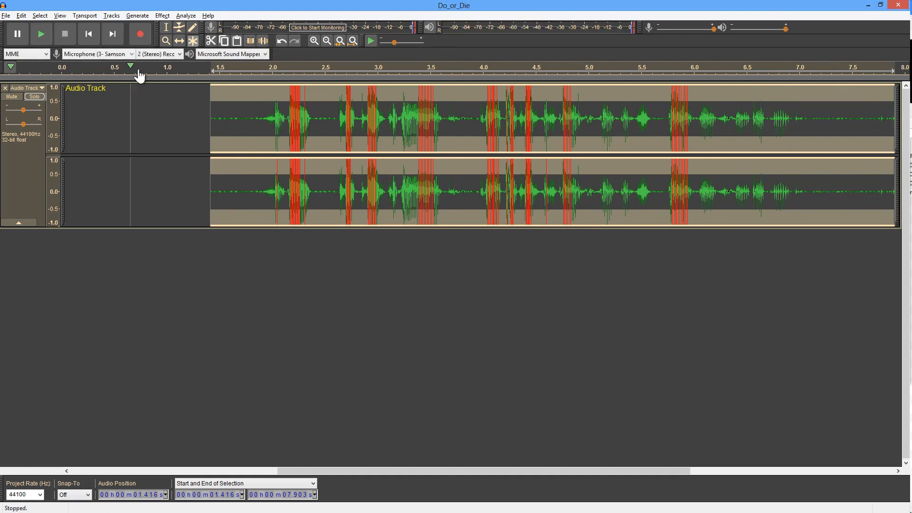
- Apply Clip Fix at 96% threshold and -10 dB to the selection
click(162, 15)
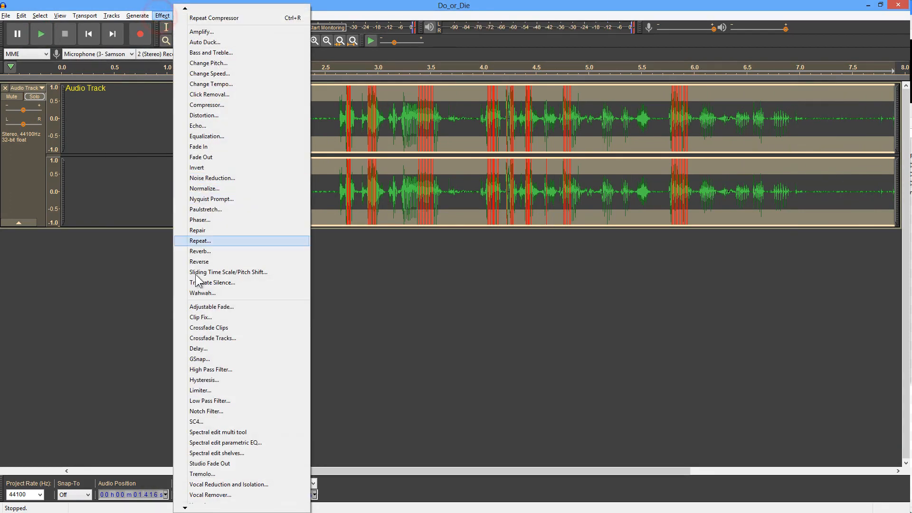
click(200, 317)
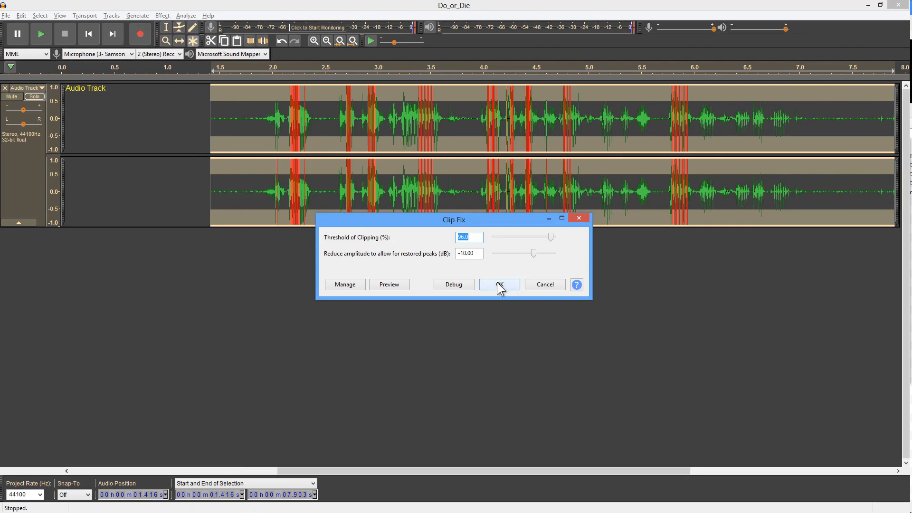
click(498, 284)
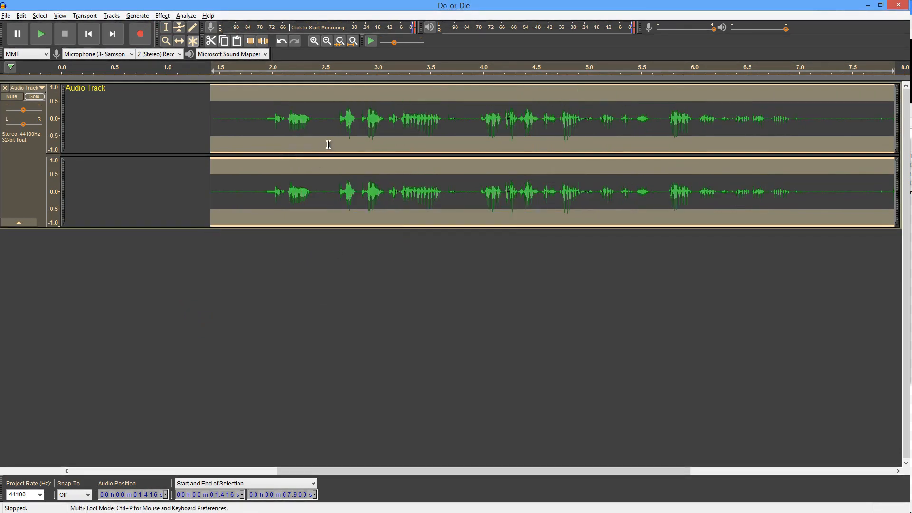
mouse_move(404, 138)
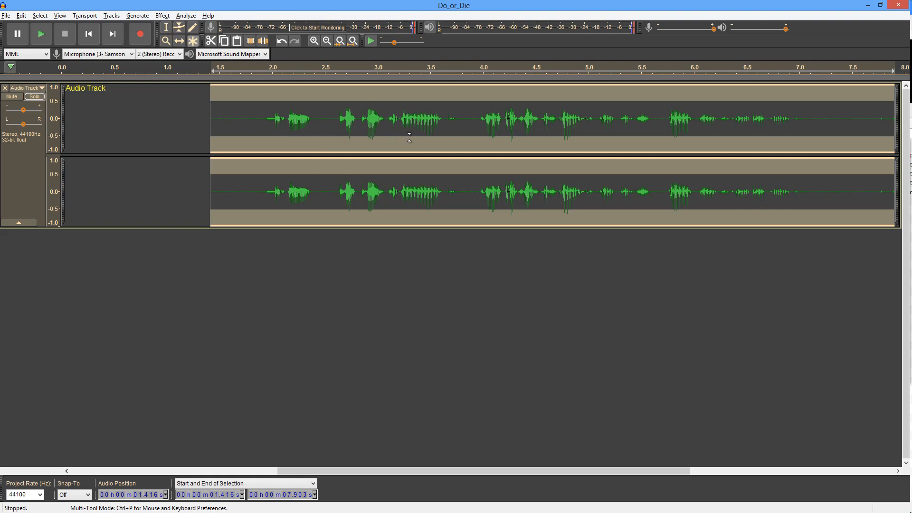
- Apply Compressor with -31 dB threshold, 8.5:1 ratio and make-up gain
click(162, 15)
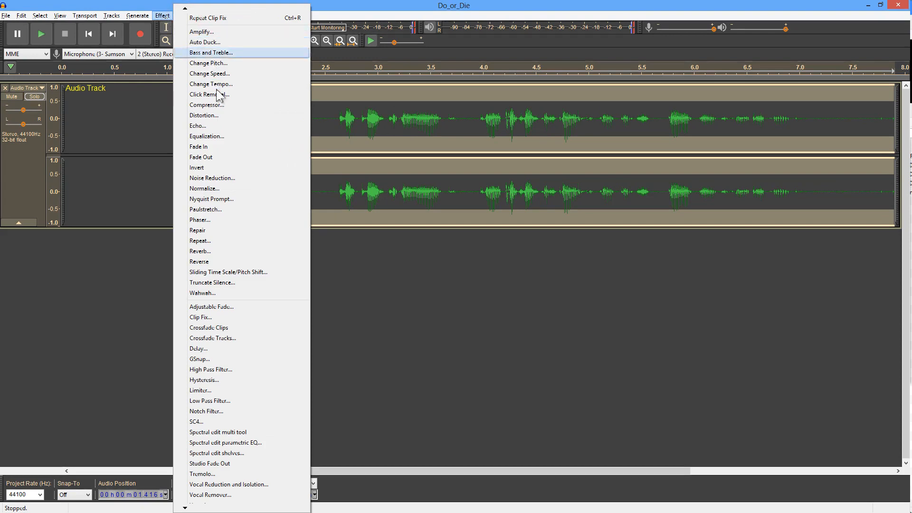
mouse_move(220, 108)
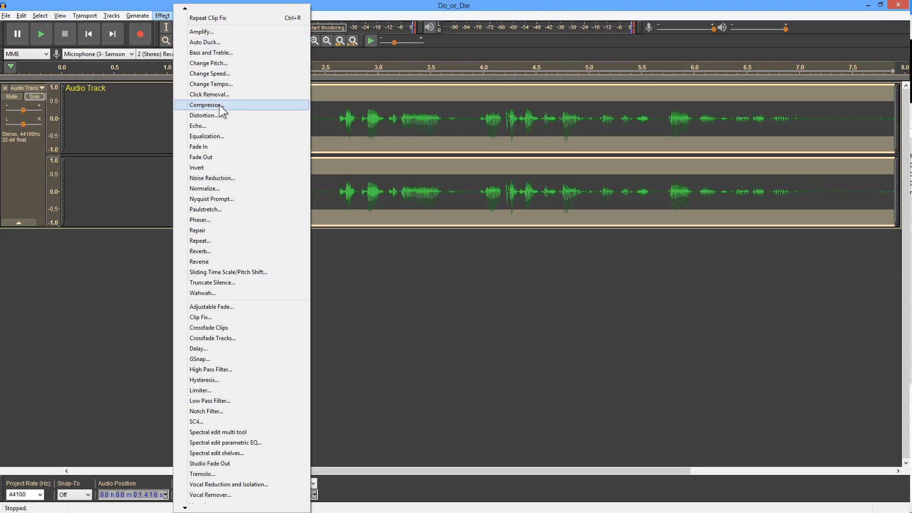
click(206, 104)
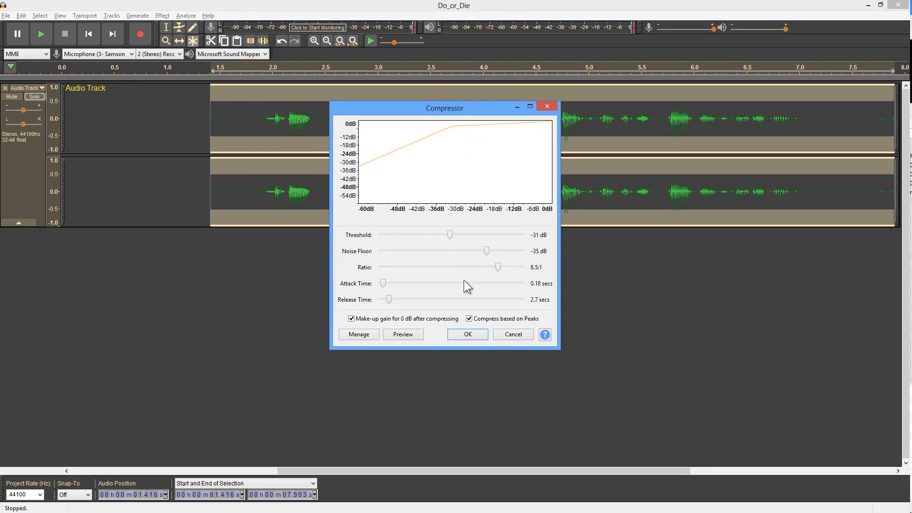
mouse_move(467, 334)
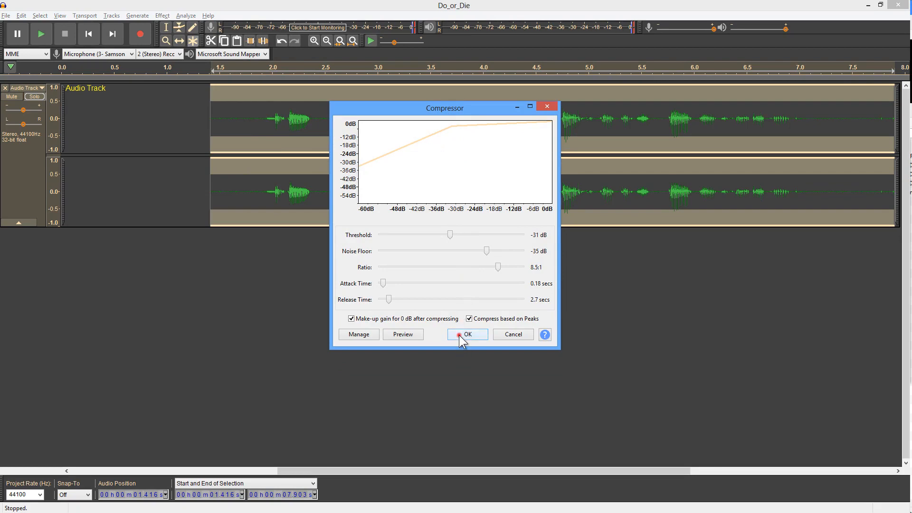
click(467, 334)
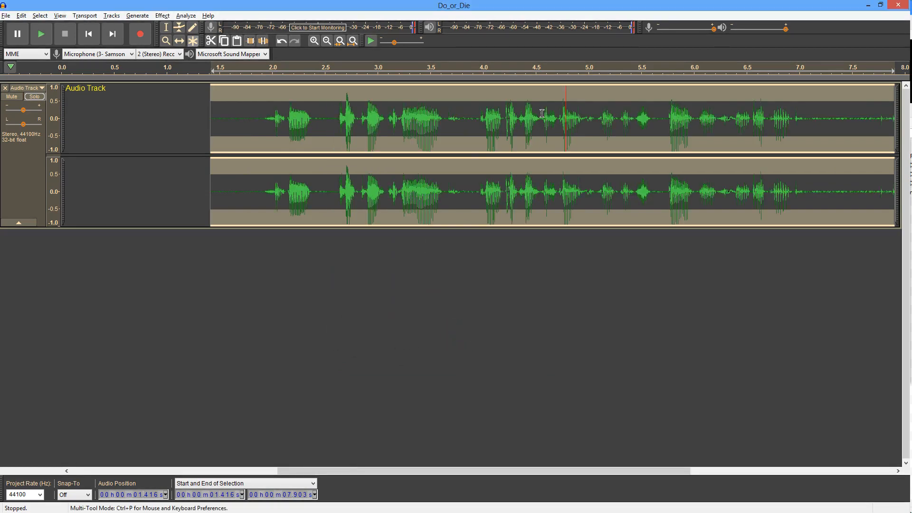
mouse_move(572, 88)
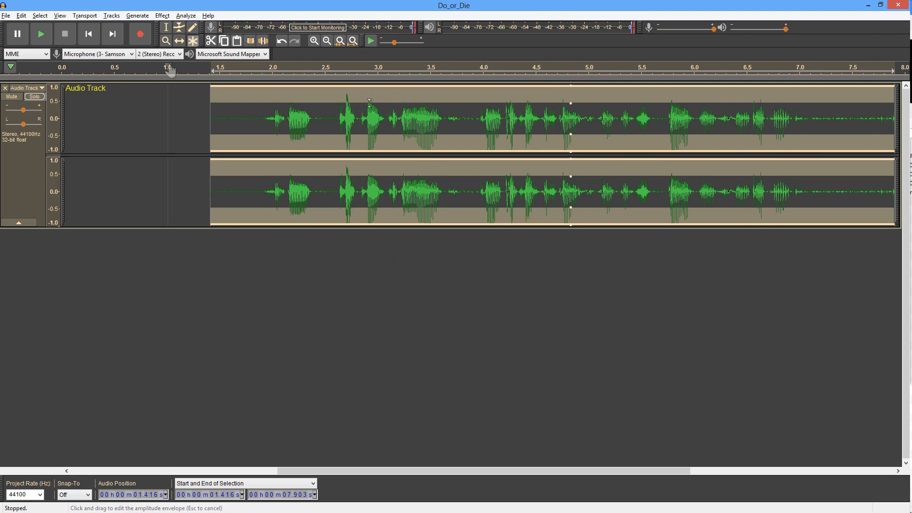
- Play back the envelope-adjusted track around 5 seconds, then stop playback
click(41, 33)
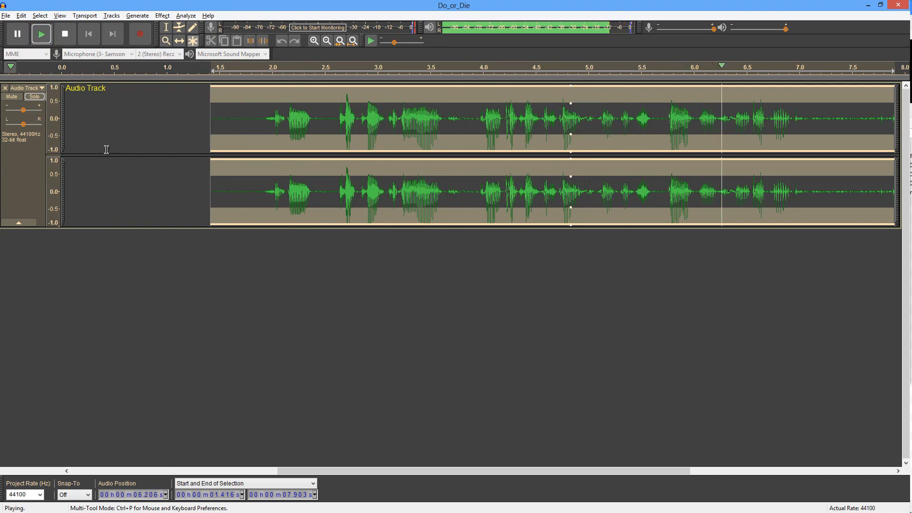
click(64, 33)
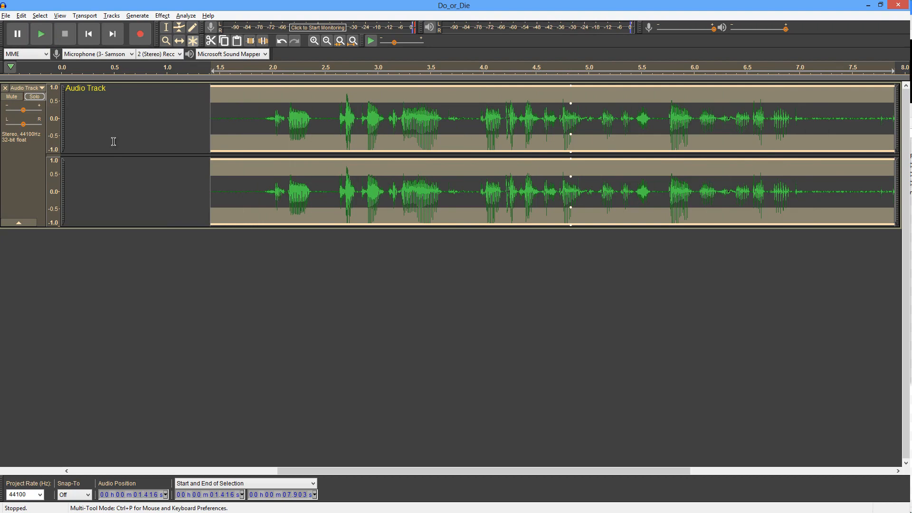
mouse_move(327, 121)
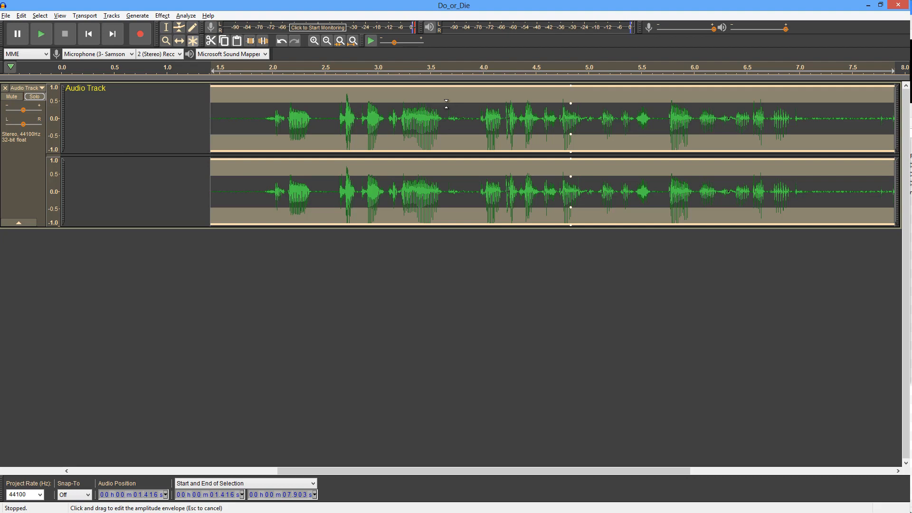
mouse_move(486, 287)
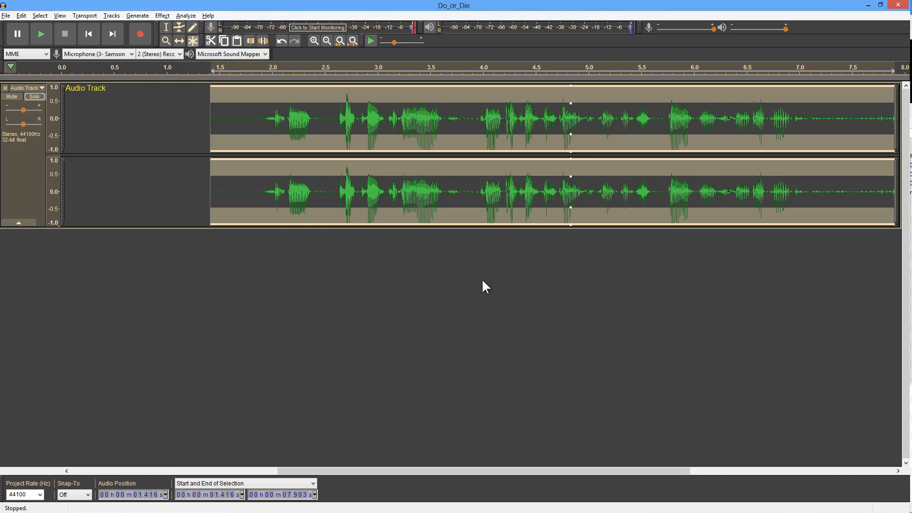